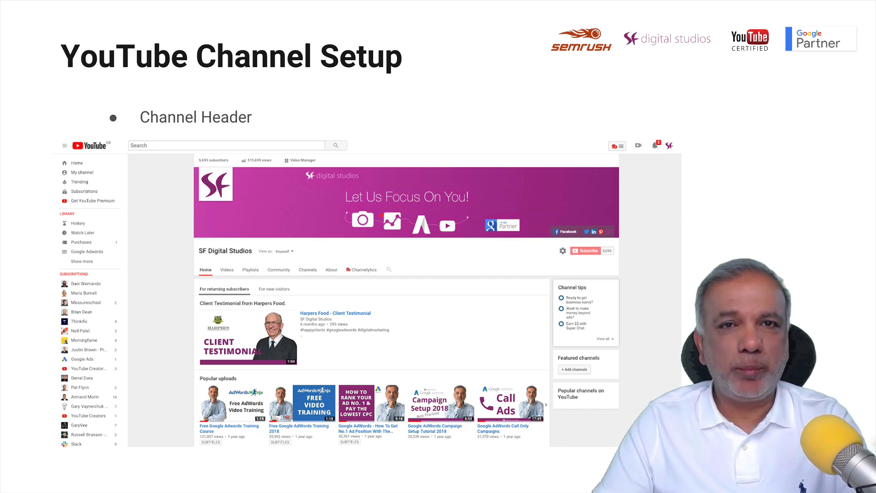
Step: Advance the deck to the Channel Header Template slide with its safe-area guide
key(right)
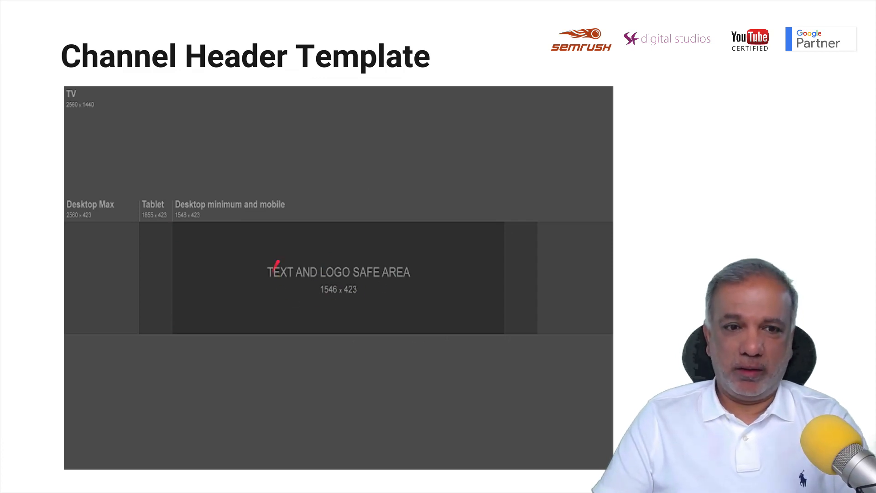
mouse_move(287, 171)
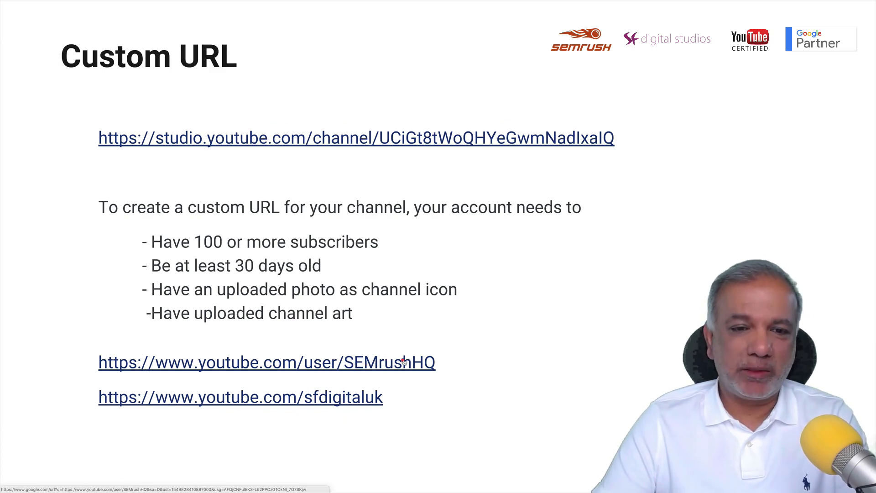
mouse_move(381, 398)
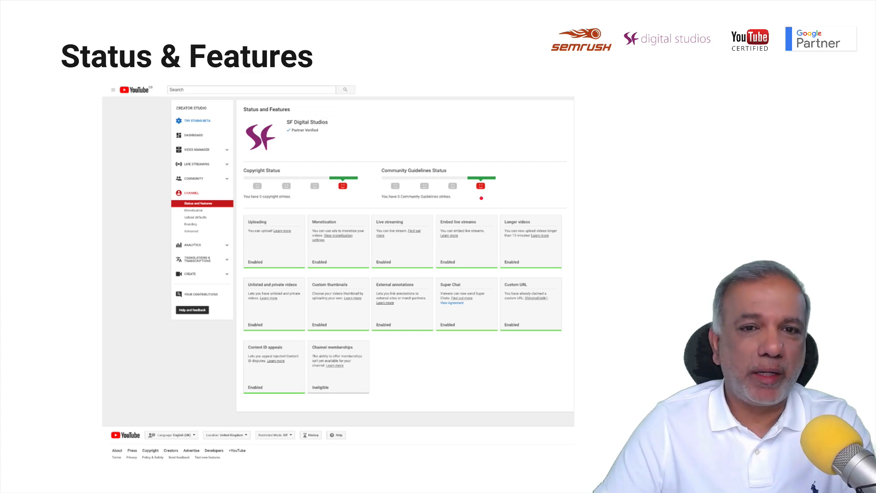
click(192, 217)
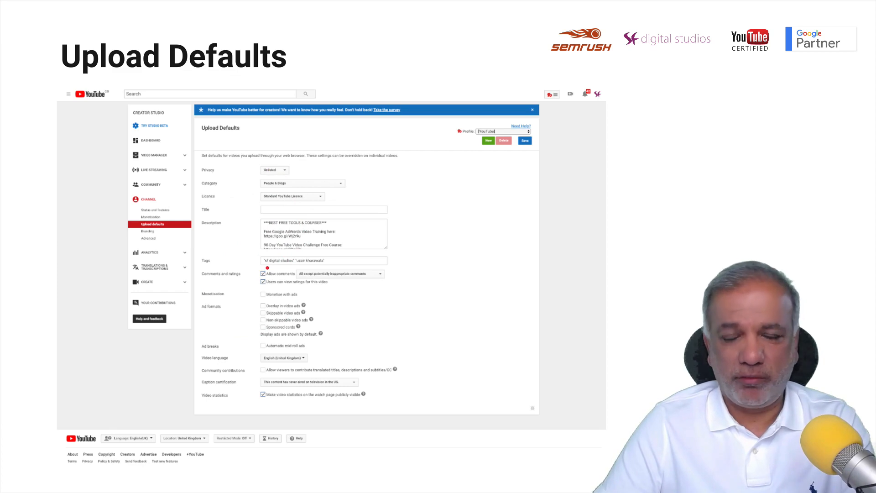
Step: Show the Branding slide and reveal the saved-watermark screenshot with timing options and video preview
click(152, 232)
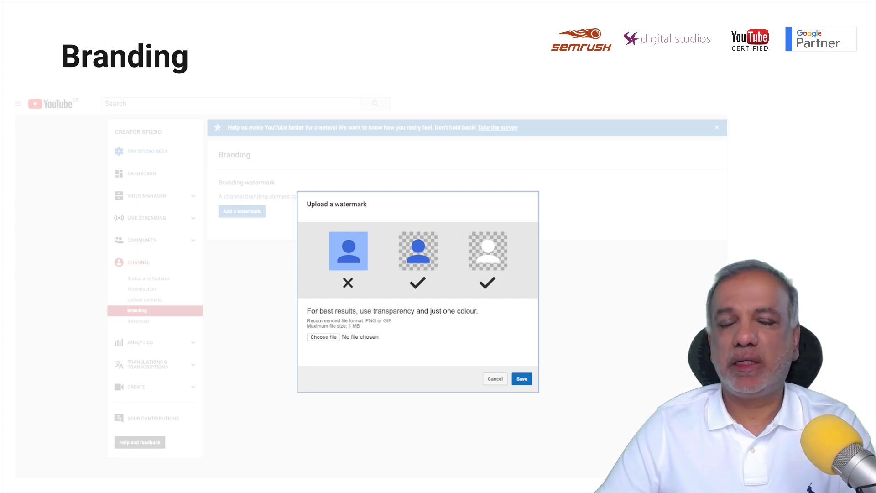
mouse_move(454, 232)
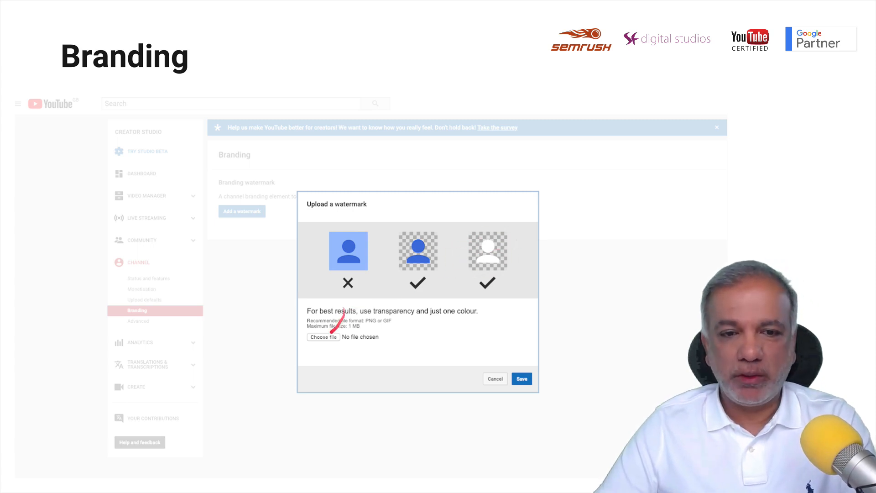
click(520, 379)
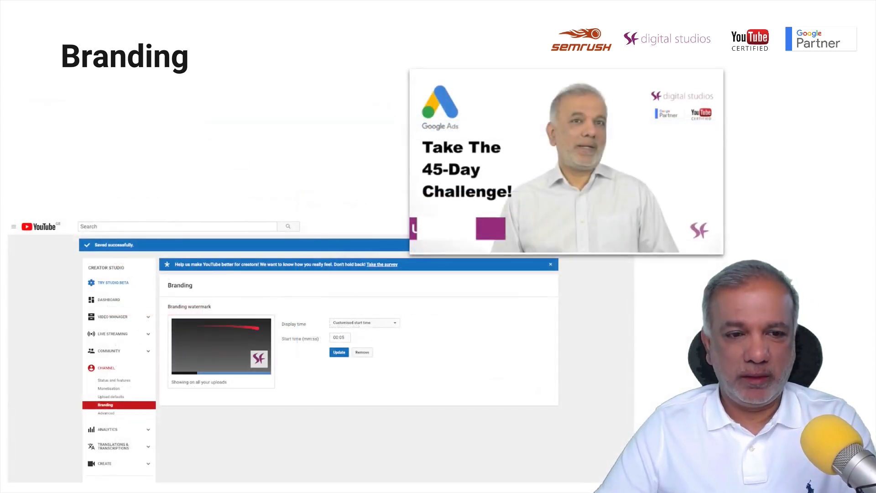